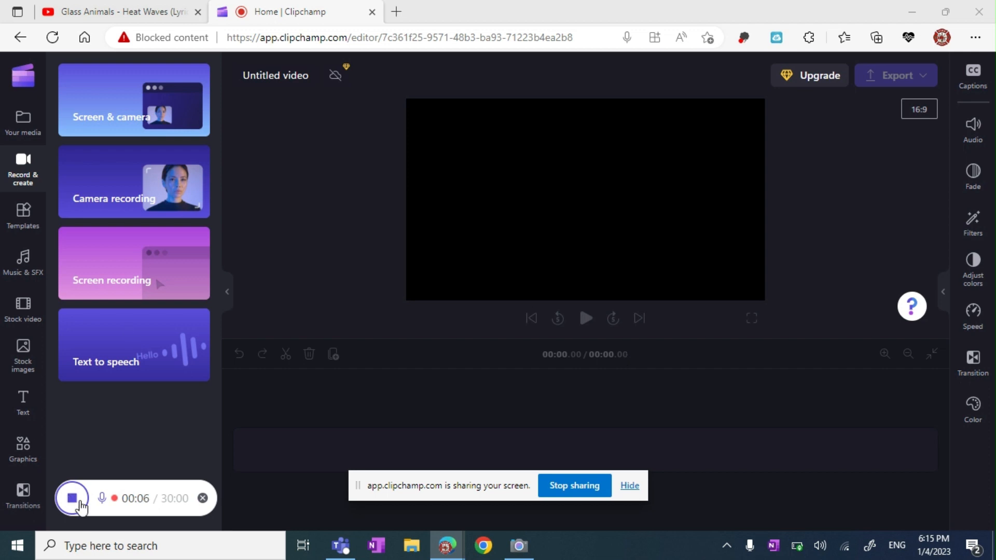
pyautogui.click(73, 498)
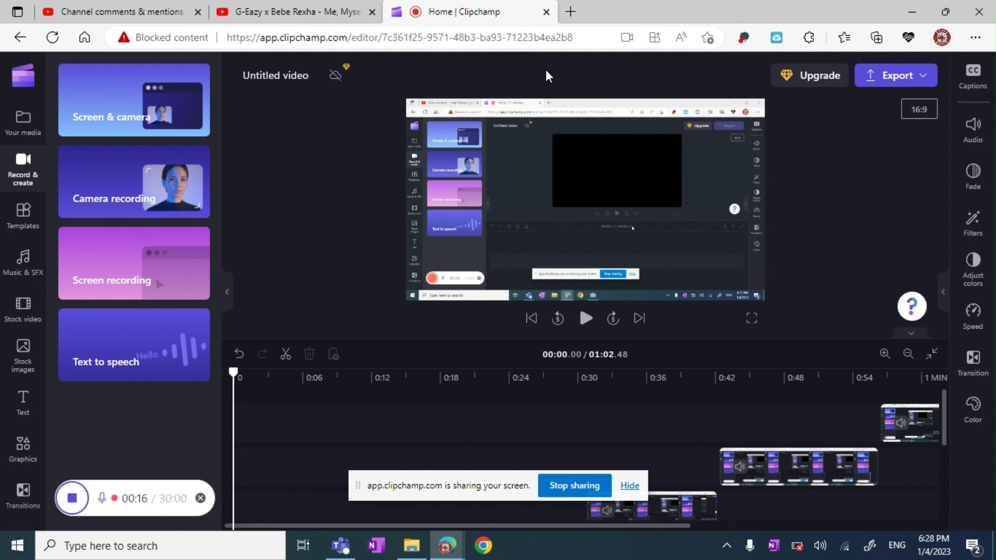
pyautogui.moveTo(540, 115)
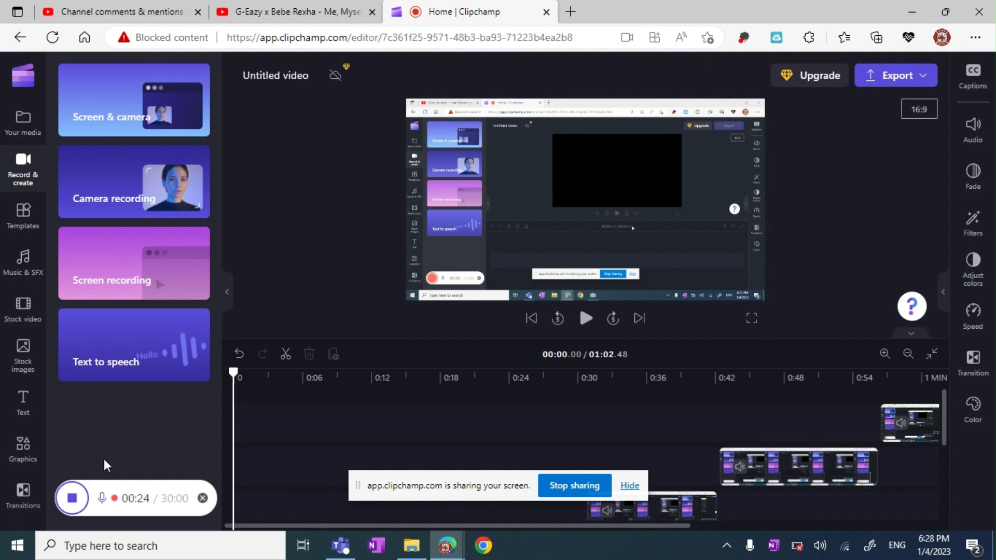
pyautogui.moveTo(106, 481)
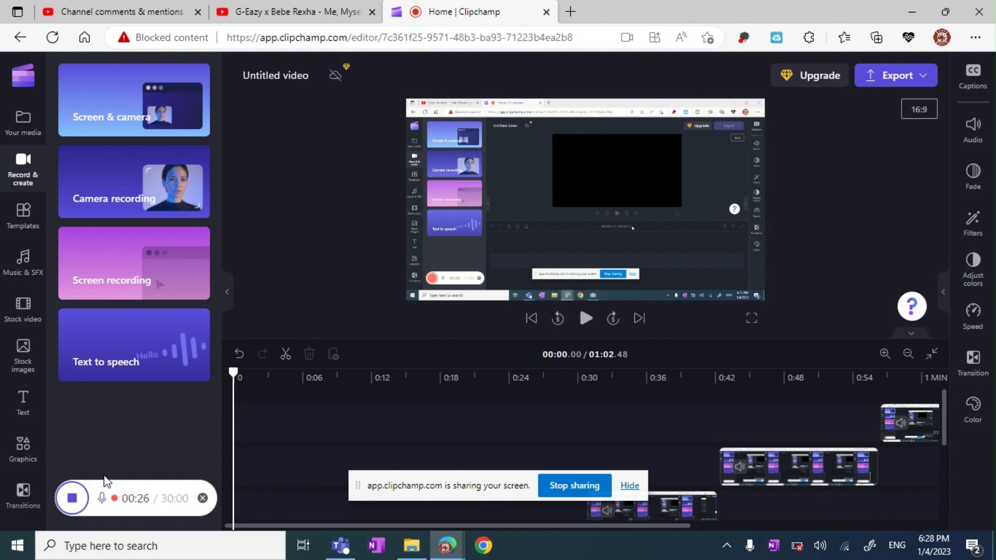